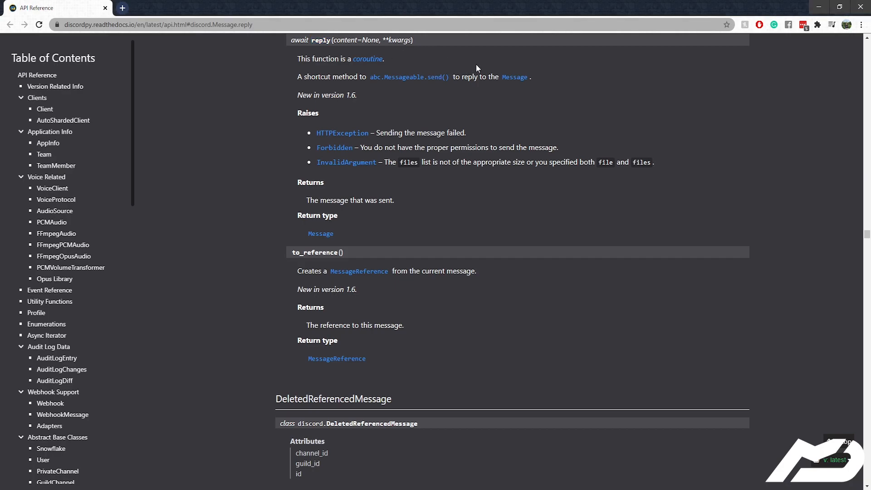
{"action": "mouse_move", "coordinate": [507, 117]}
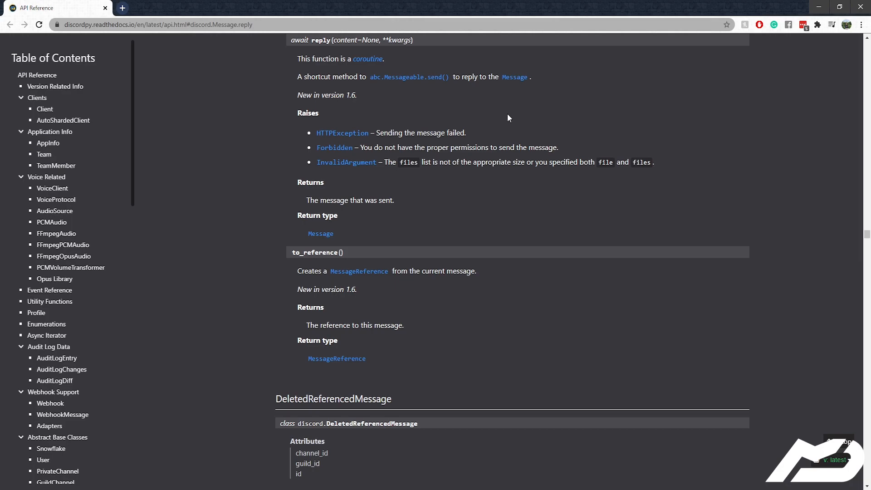
{"action": "mouse_move", "coordinate": [396, 111]}
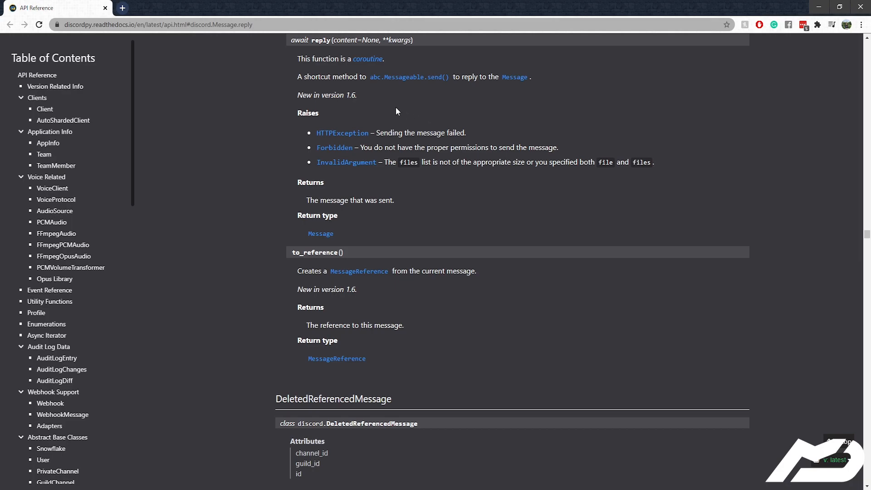
{"action": "mouse_move", "coordinate": [369, 171]}
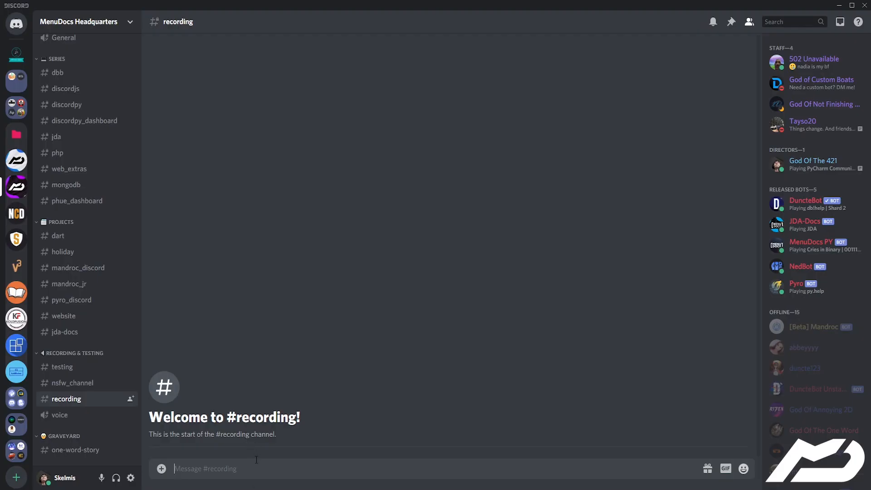
Step: Send py.eval return 0 in #recording and reply 'Nice output bud!' to Pyro's output
{"action": "type", "text": "py.eval r"}
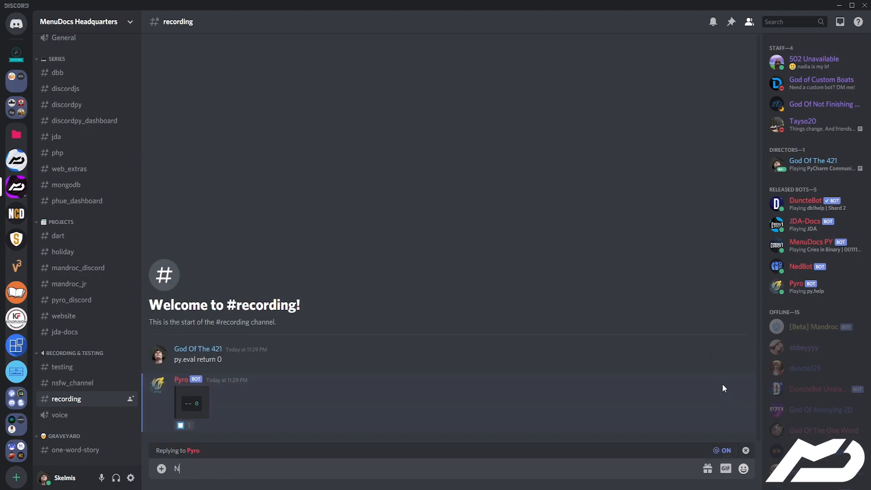
{"action": "type", "text": "ice output bud"}
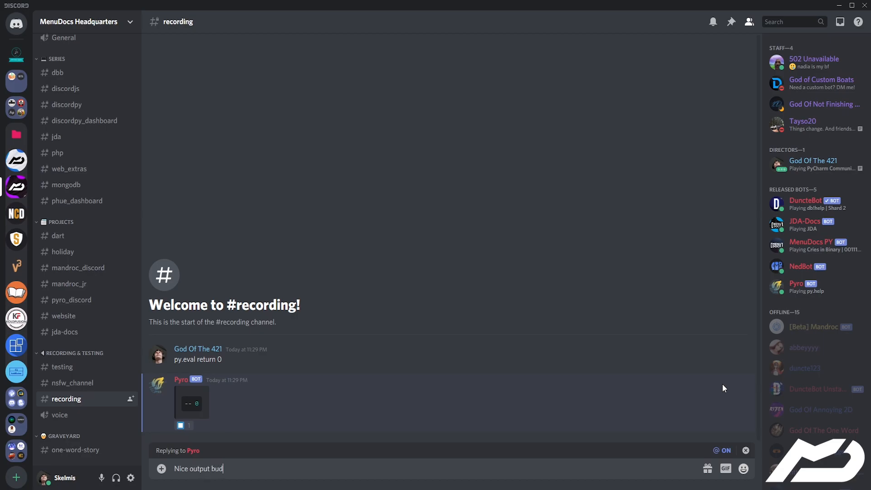
{"action": "key", "text": "enter"}
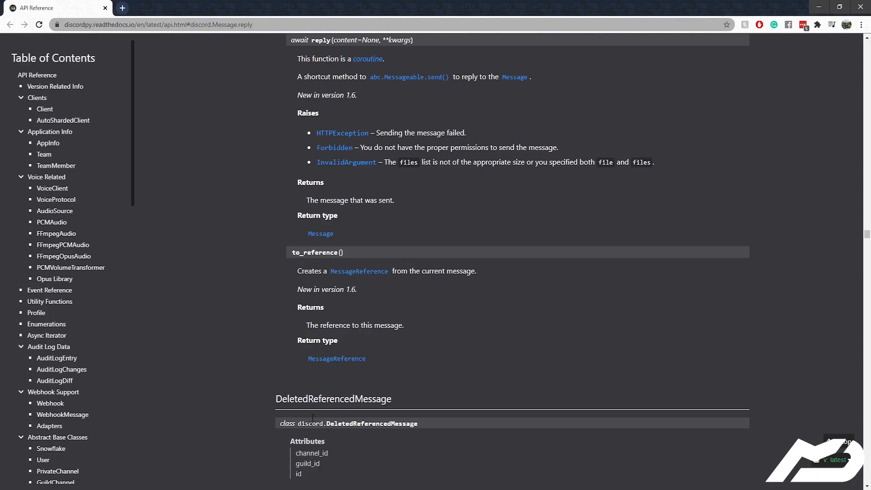
{"action": "mouse_move", "coordinate": [402, 106]}
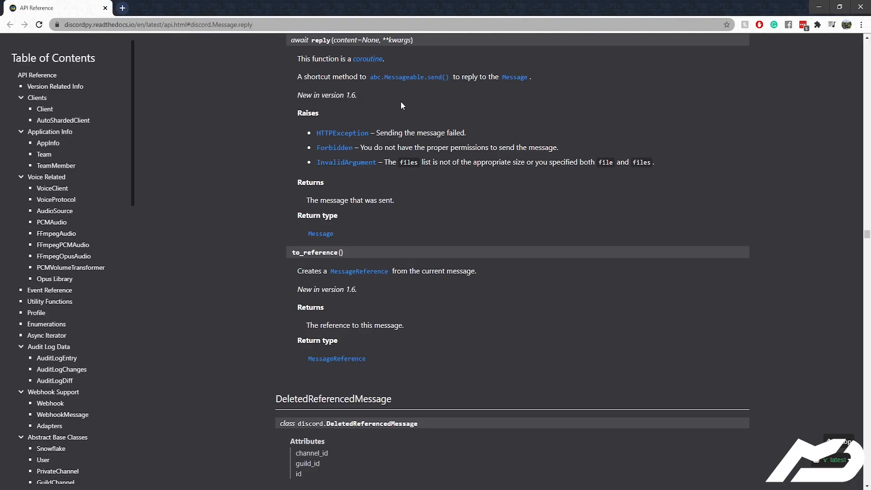
{"action": "mouse_move", "coordinate": [360, 131]}
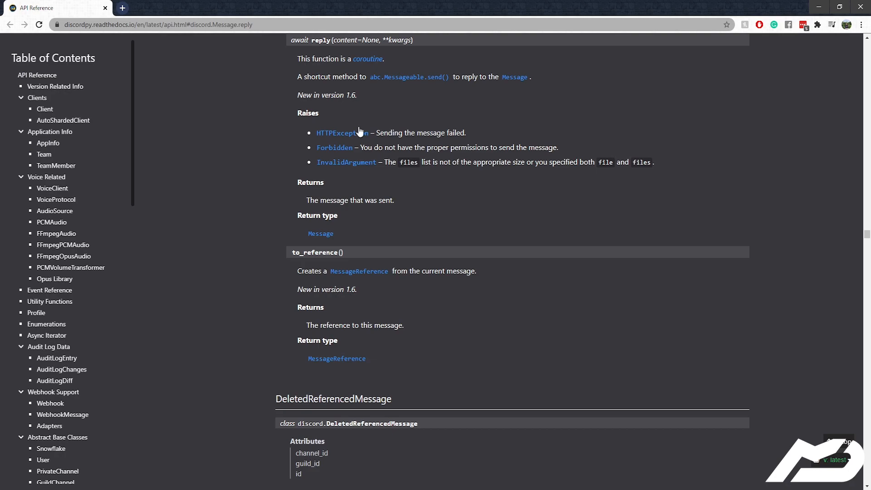
{"action": "mouse_move", "coordinate": [365, 222]}
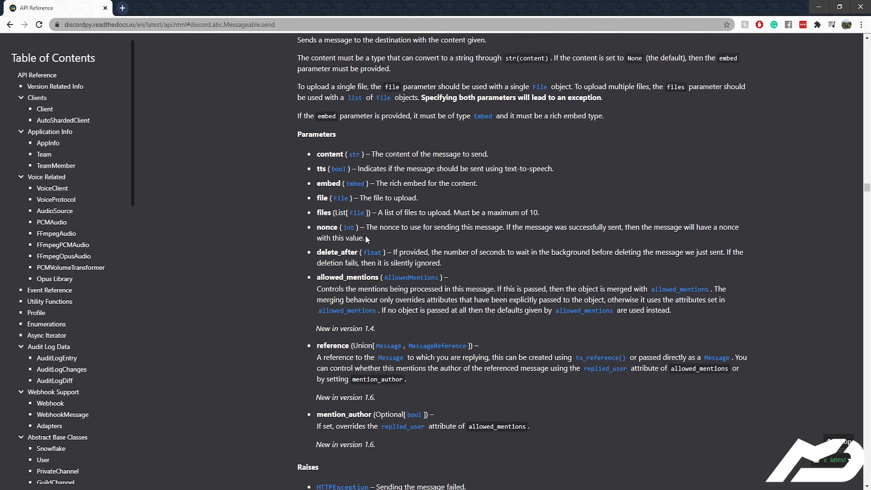
{"action": "mouse_move", "coordinate": [367, 238]}
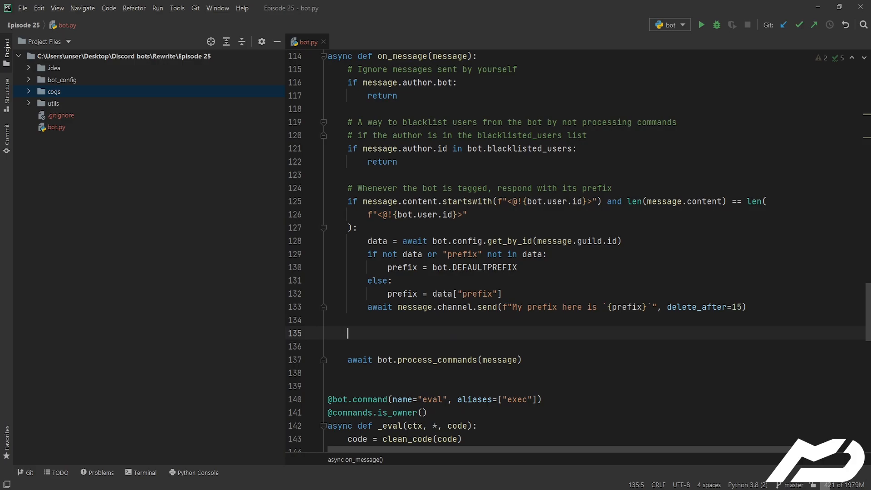
Step: Add an if "hello" in message.content.lower() check inside on_message
{"action": "type", "text": "if \"hel\""}
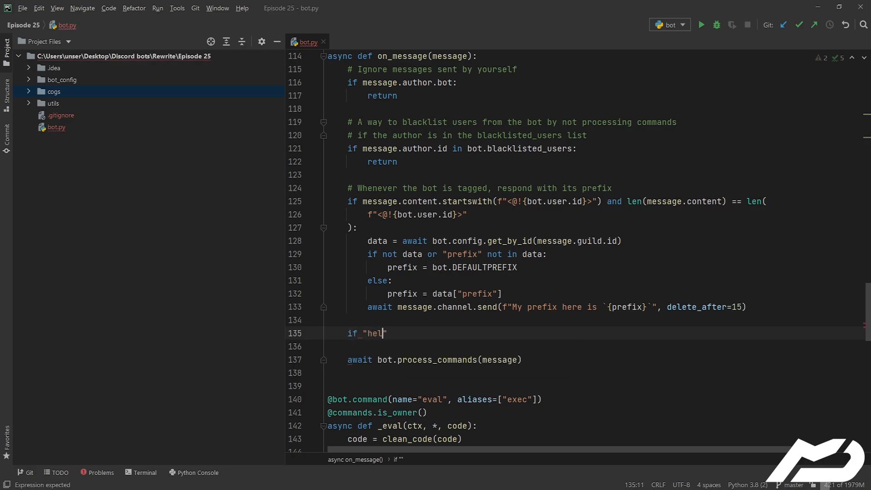
{"action": "type", "text": "lo"}
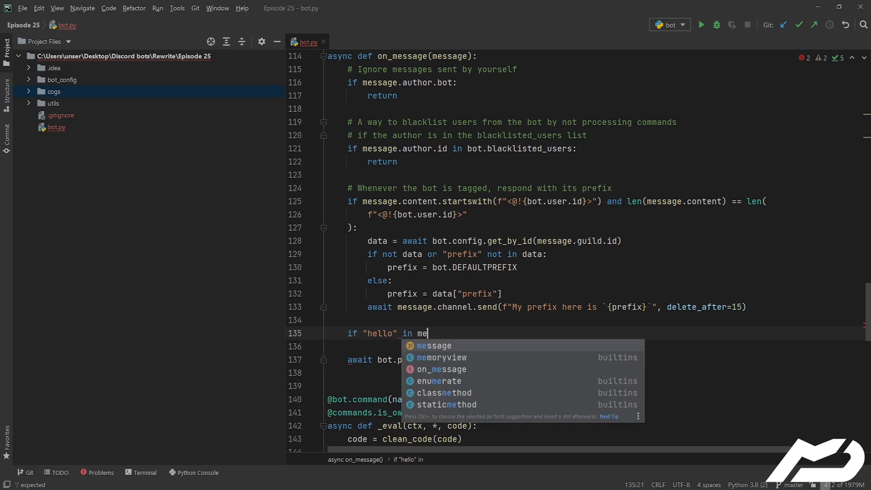
{"action": "type", "text": "ssage.content.lower():"}
{"action": "left_click", "coordinate": [595, 346]}
{"action": "type", "text": "await"}
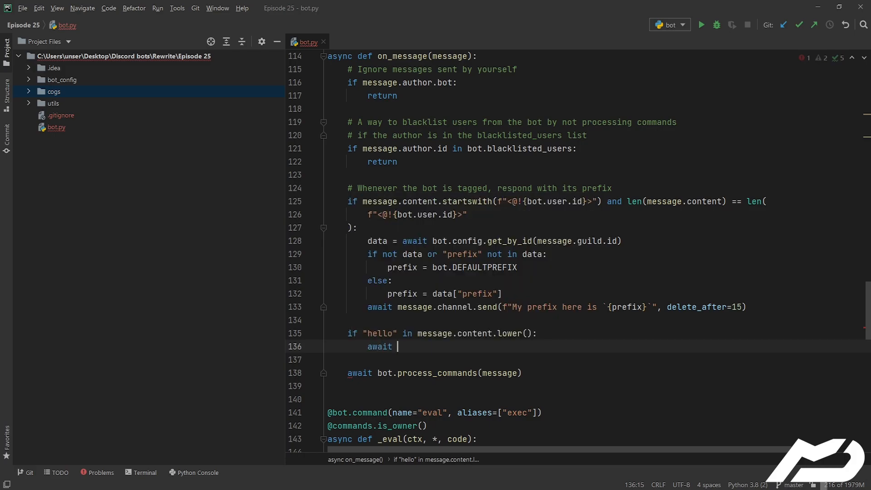
Step: Await message.reply with an f-string greeting 'Hey {mention}! ...' and run the bot
{"action": "type", "text": "message.send"}
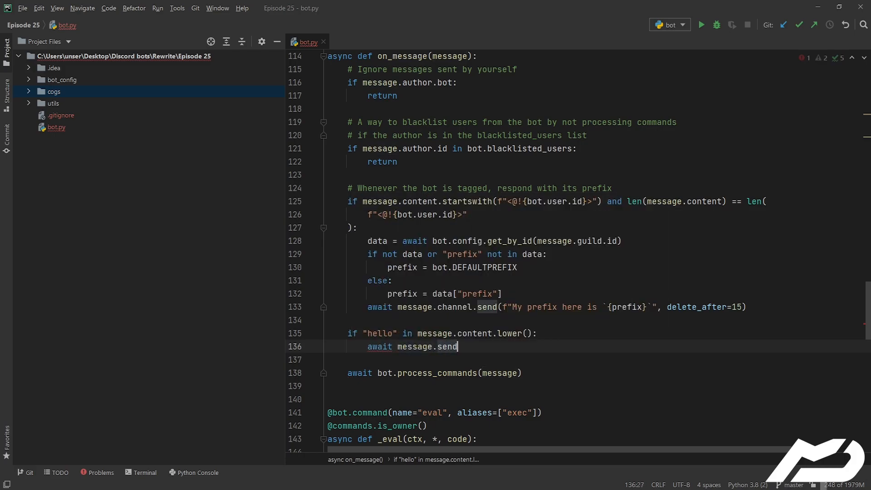
{"action": "type", "text": "reply("}
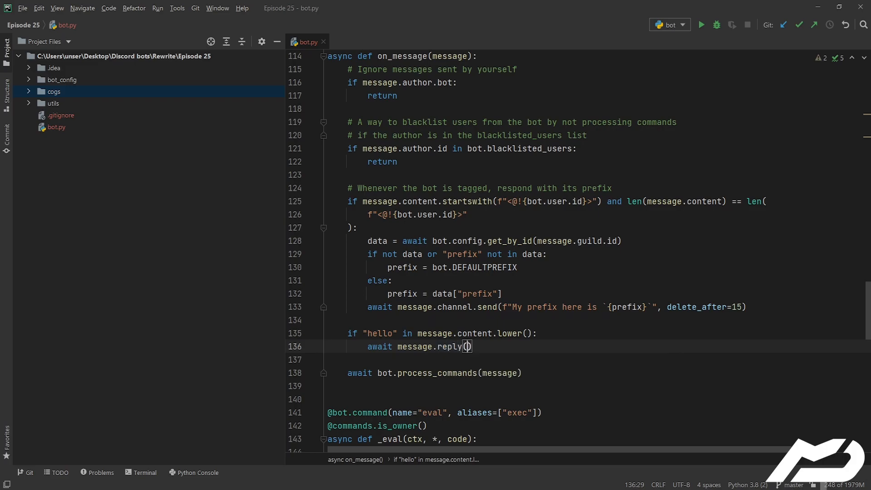
{"action": "type", "text": "\""}
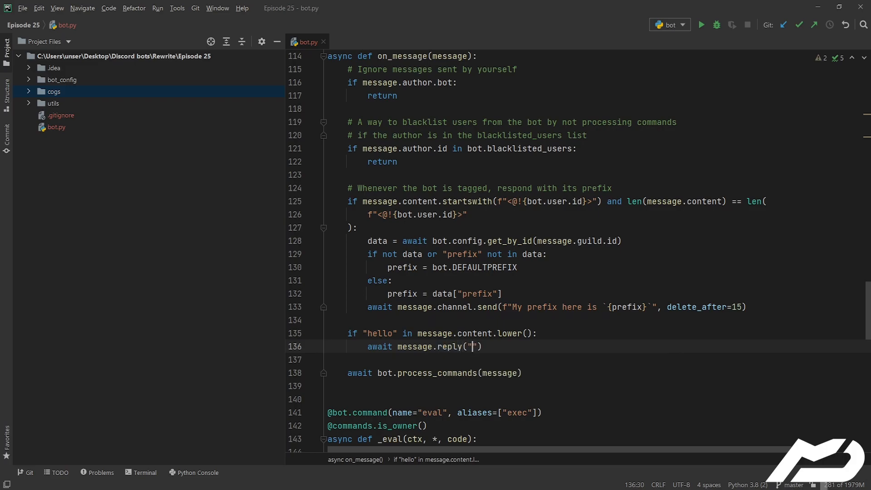
{"action": "type", "text": "f"}
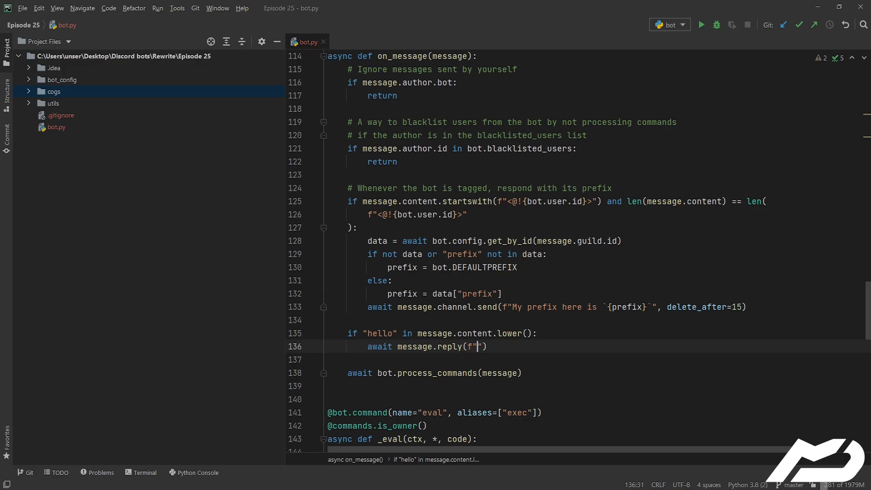
{"action": "type", "text": "Hey {message.author.m"}
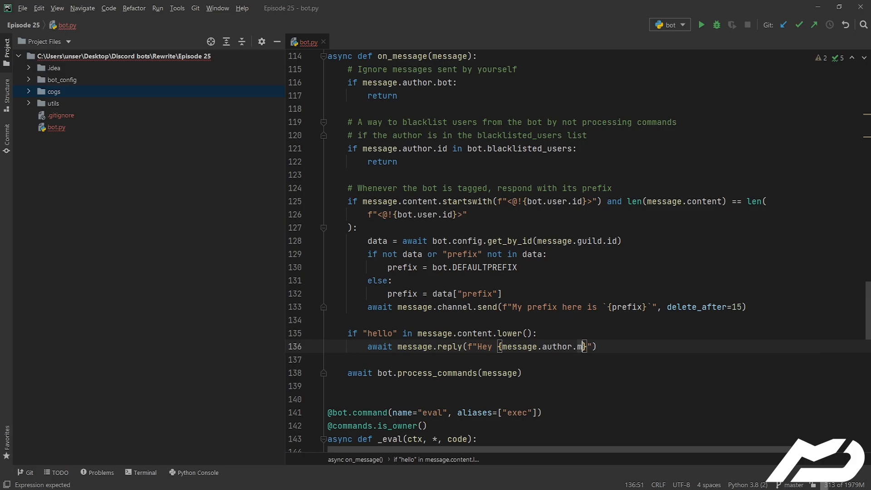
{"action": "type", "text": "ention}! How are you doing today?"}
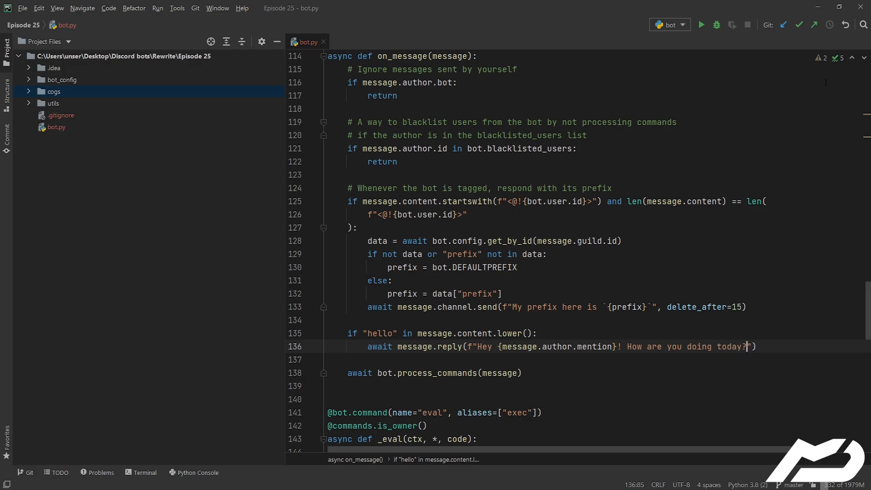
{"action": "left_click", "coordinate": [701, 24]}
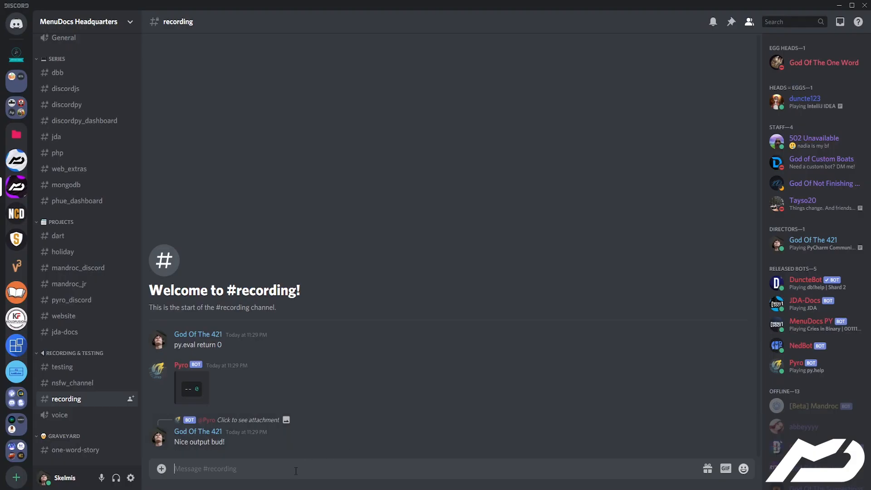
Step: Send hello and then HELLO in #recording and see the bot's greeting replies
{"action": "type", "text": "hello"}
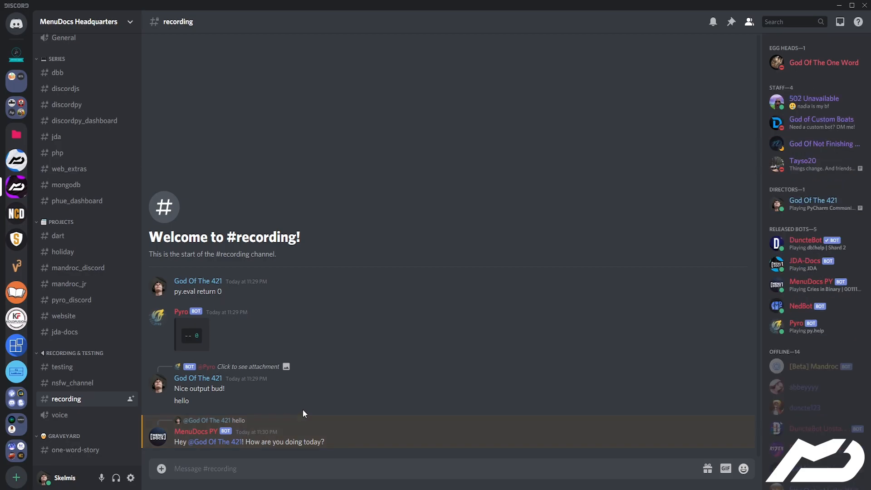
{"action": "mouse_move", "coordinate": [273, 430]}
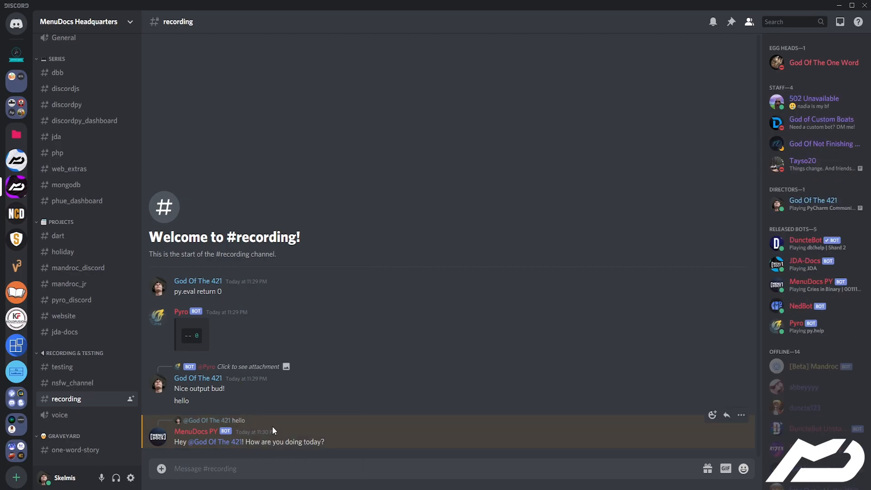
{"action": "mouse_move", "coordinate": [394, 422]}
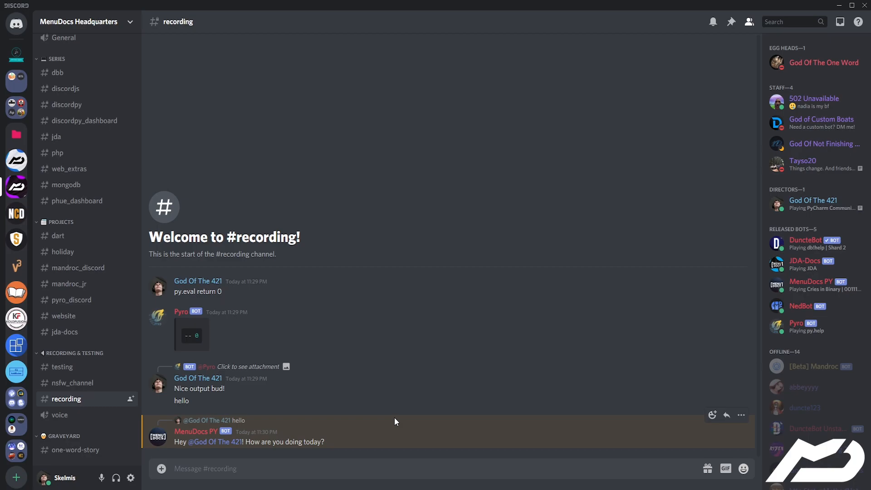
{"action": "type", "text": "HELLO"}
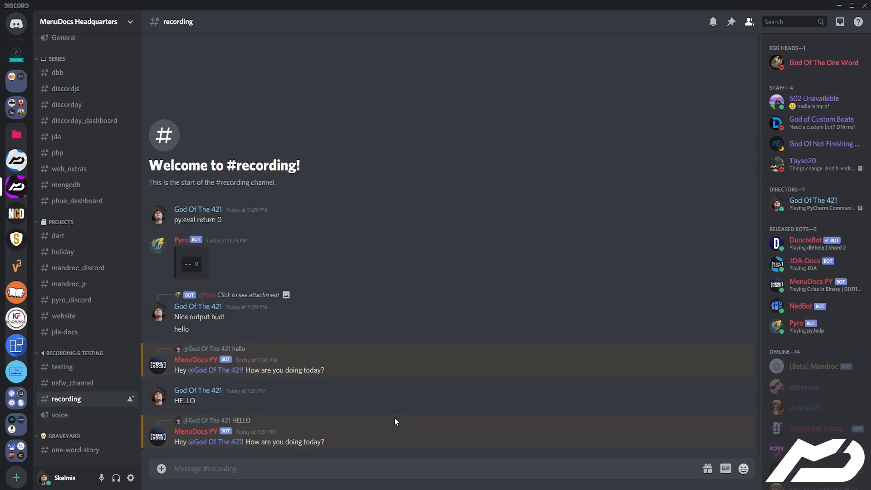
{"action": "left_click", "coordinate": [205, 468]}
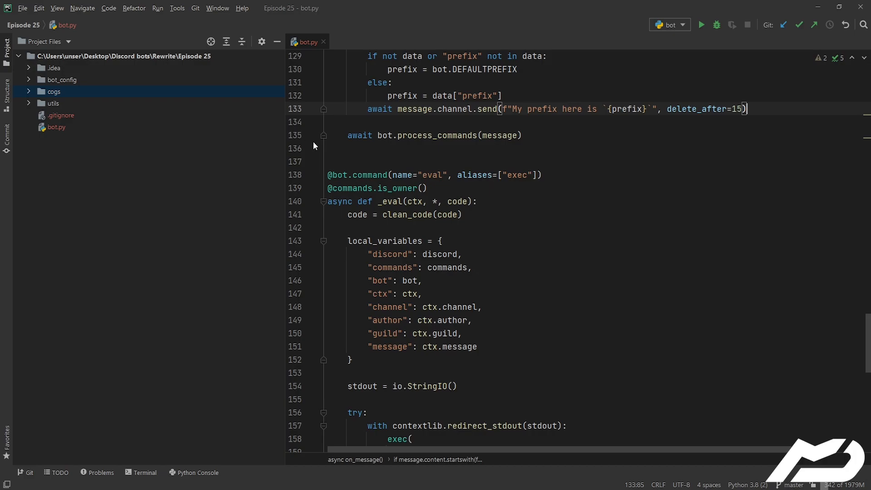
Step: Add await ctx.reply("Let me evaluate this code for you! Won't be a sec") atop _eval and run the bot
{"action": "scroll", "scroll_direction": "down", "scroll_amount": 3}
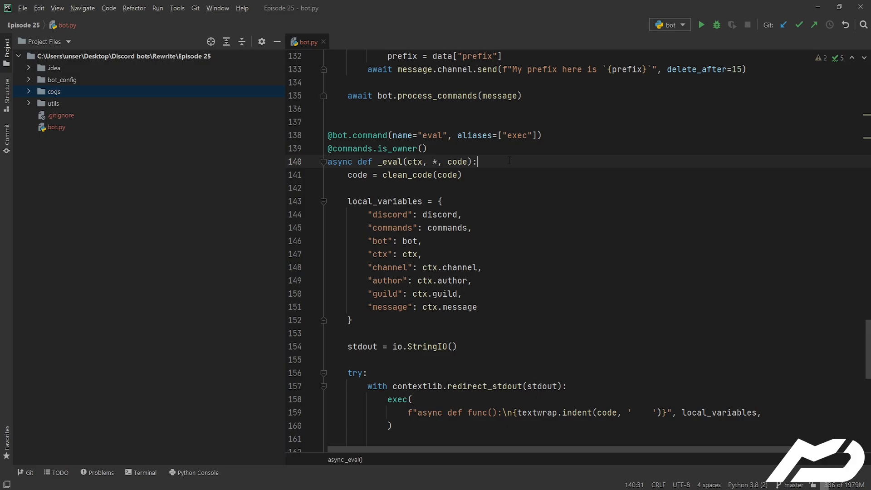
{"action": "type", "text": "await ctx."}
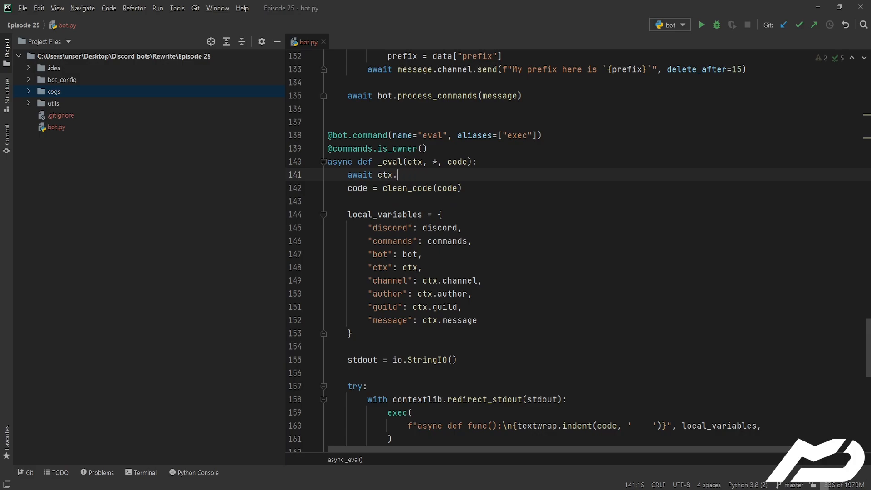
{"action": "type", "text": "reply()"}
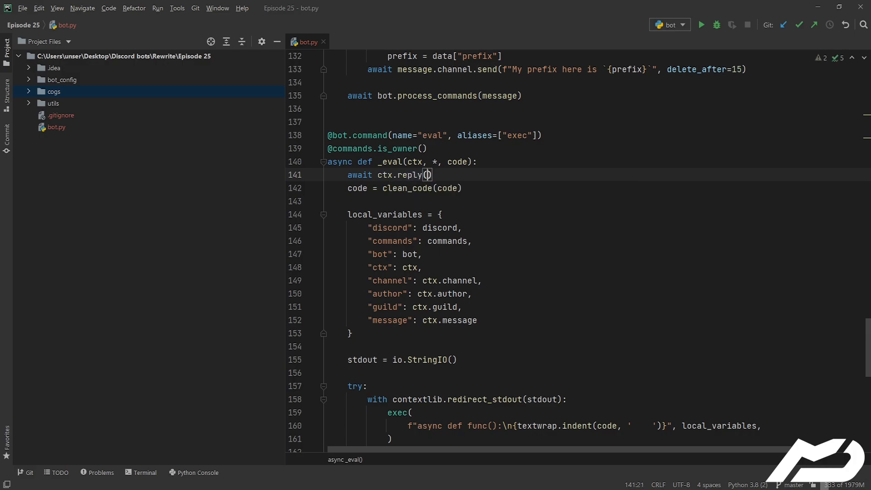
{"action": "type", "text": "\"Let me \""}
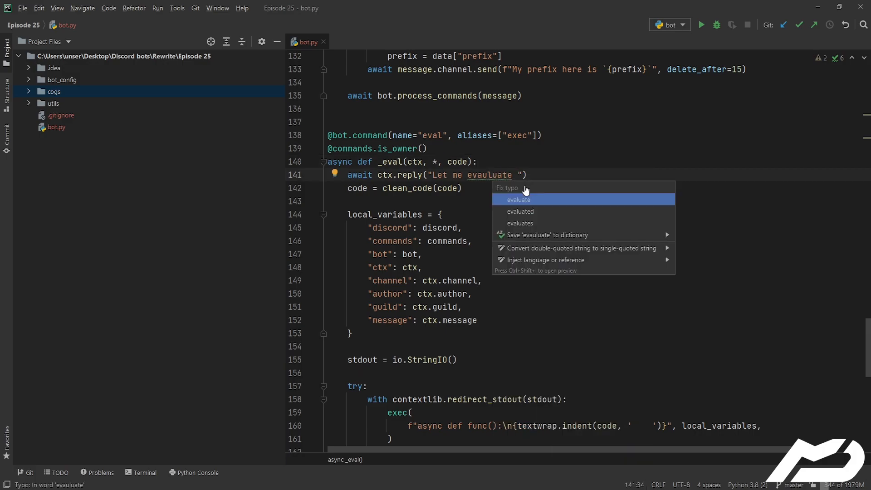
{"action": "left_click", "coordinate": [519, 200]}
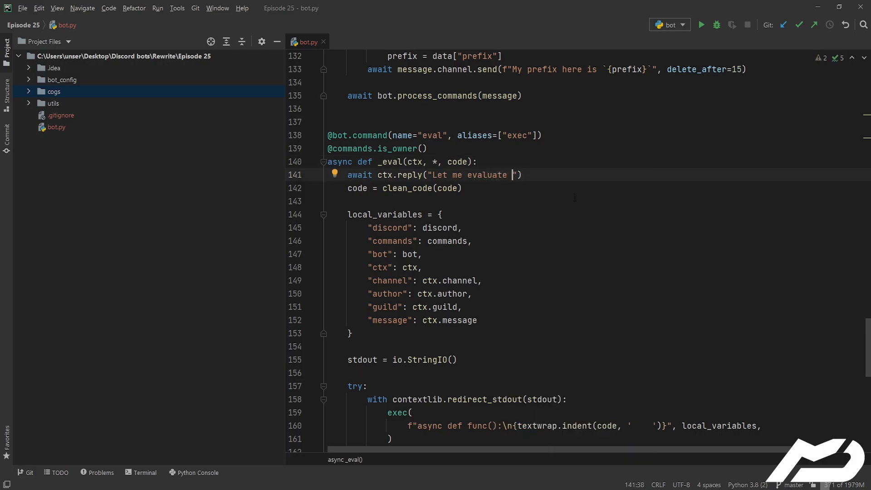
{"action": "type", "text": "this code for you!"}
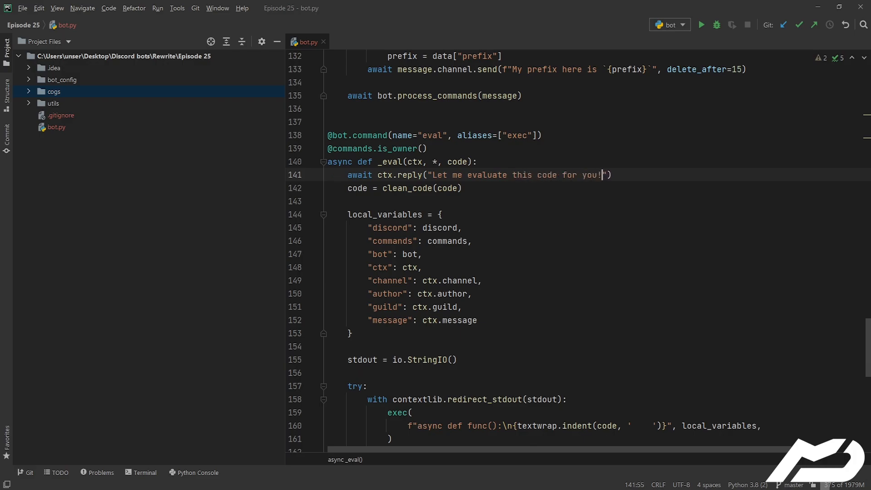
{"action": "type", "text": "Won't be a sec"}
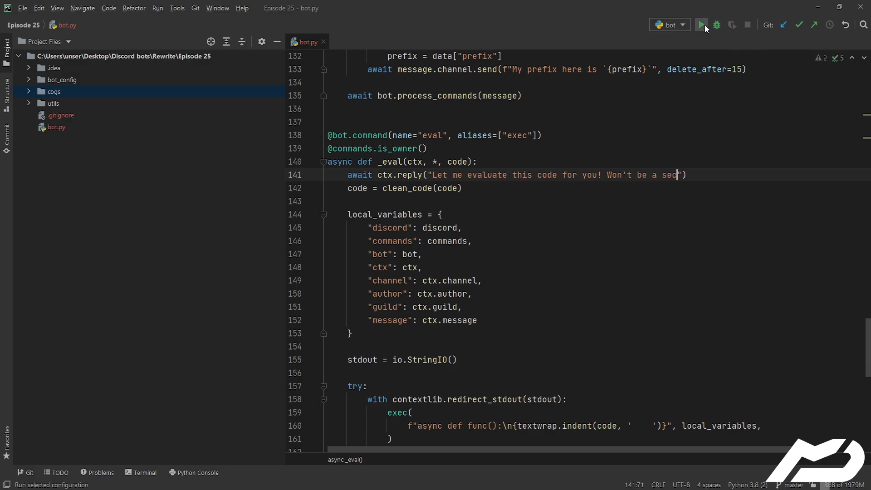
{"action": "left_click", "coordinate": [702, 24]}
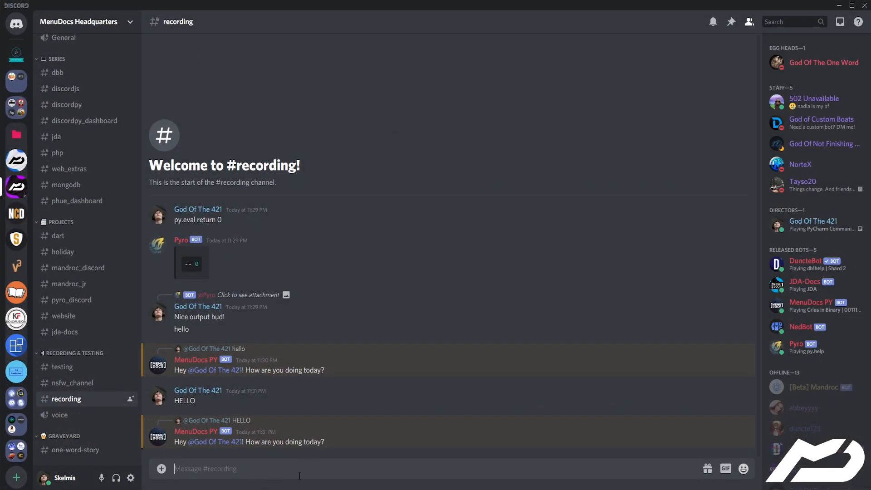
Step: Send a bare !eval, then !eval return 1 to get the waiting reply and output 1
{"action": "type", "text": "!evb"}
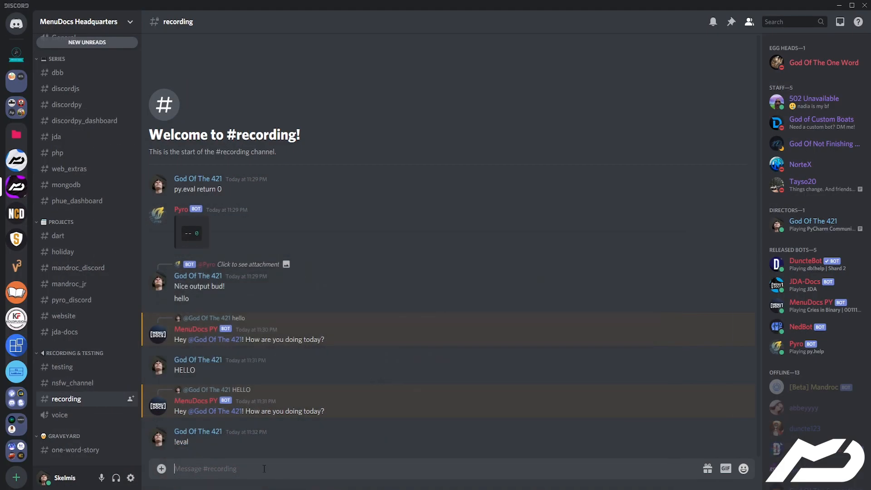
{"action": "type", "text": "!eval"}
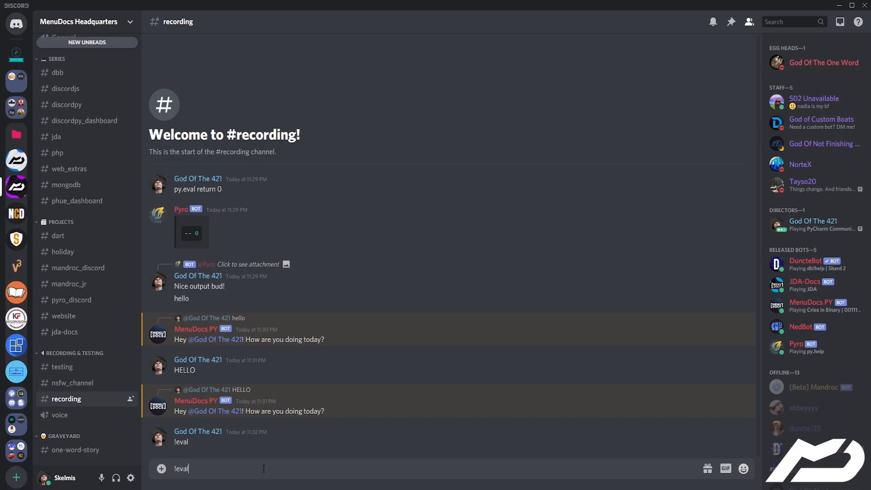
{"action": "type", "text": "return"}
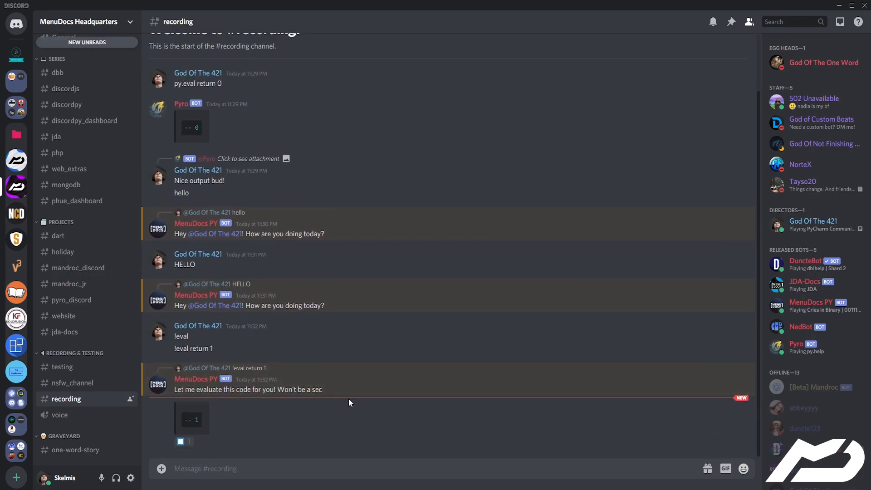
{"action": "mouse_move", "coordinate": [278, 390]}
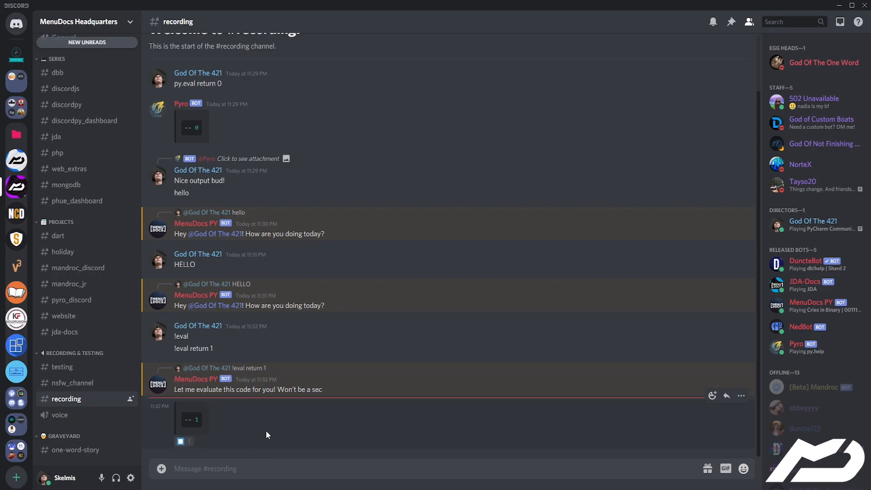
{"action": "mouse_move", "coordinate": [251, 430]}
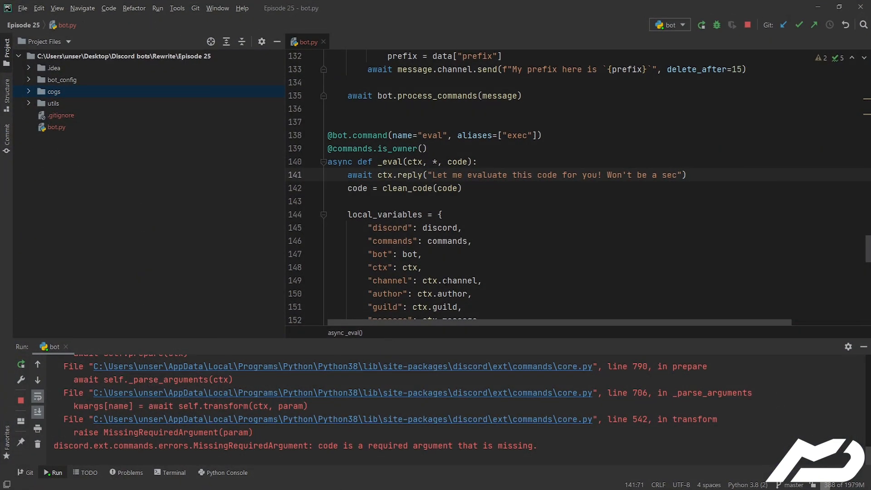
Step: Scroll to the eval command's await line and select the word pager
{"action": "scroll", "scroll_direction": "down", "scroll_amount": 3}
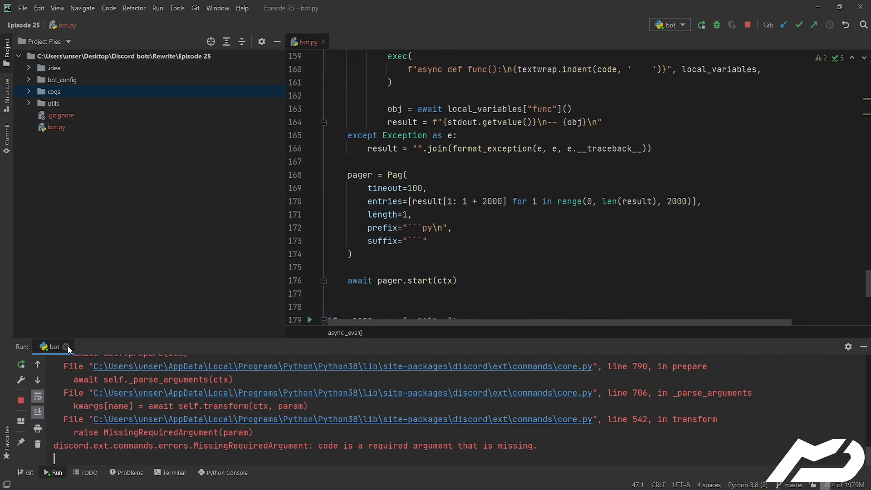
{"action": "double_click", "coordinate": [389, 280]}
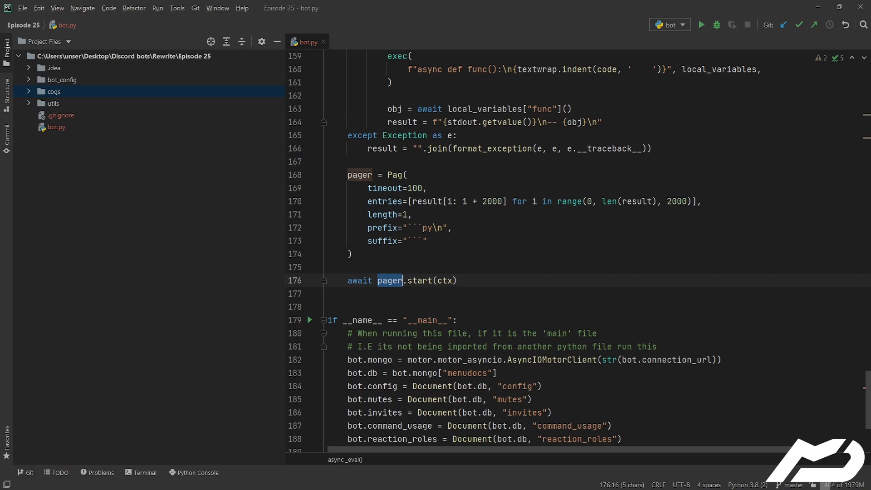